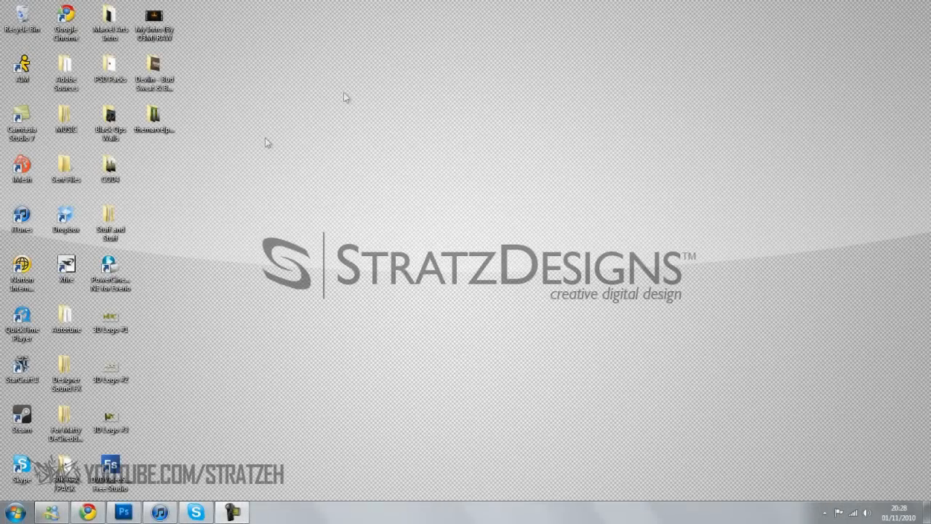
{"action": "mouse_move", "coordinate": [250, 230]}
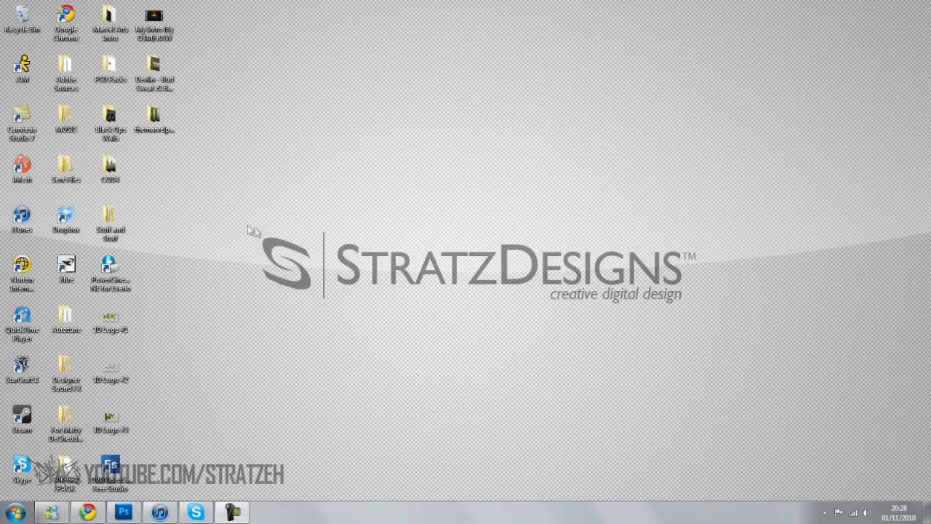
{"action": "mouse_move", "coordinate": [671, 314]}
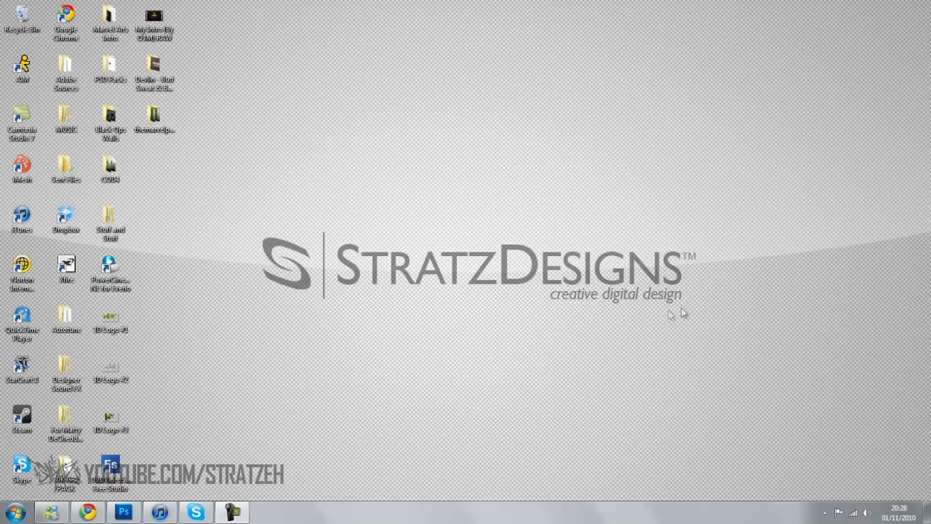
{"action": "mouse_move", "coordinate": [264, 387]}
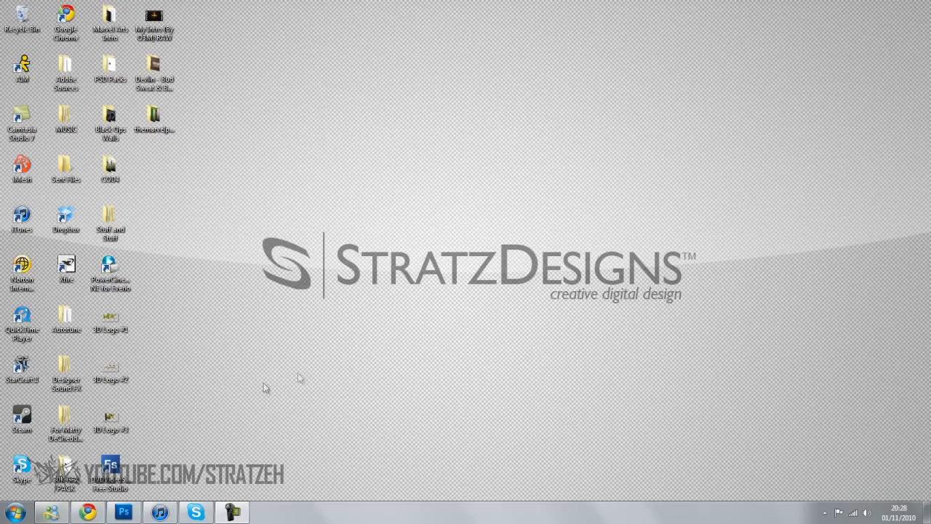
Launch Adobe Photoshop CS5 from the Windows taskbar
{"action": "left_click", "coordinate": [122, 510]}
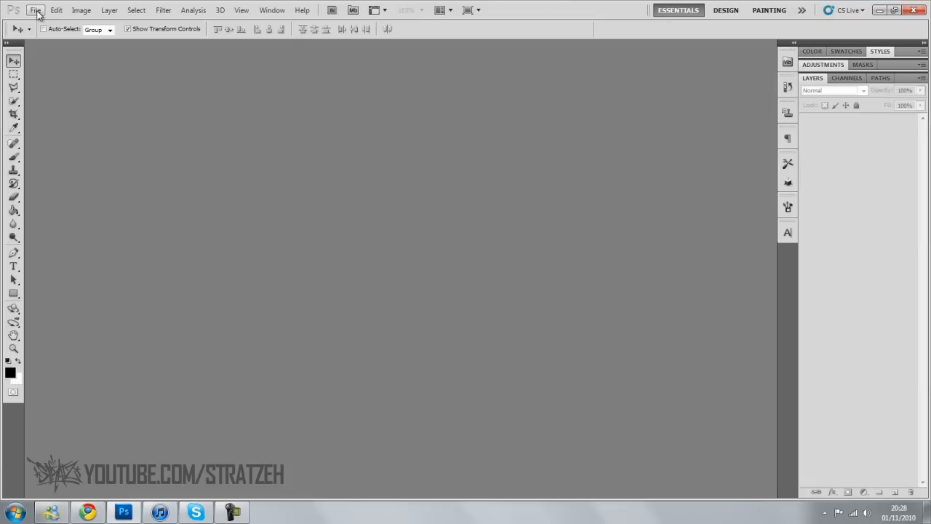
Create a new 1280 × 720 px document with a white background via File > New
{"action": "left_click", "coordinate": [32, 12]}
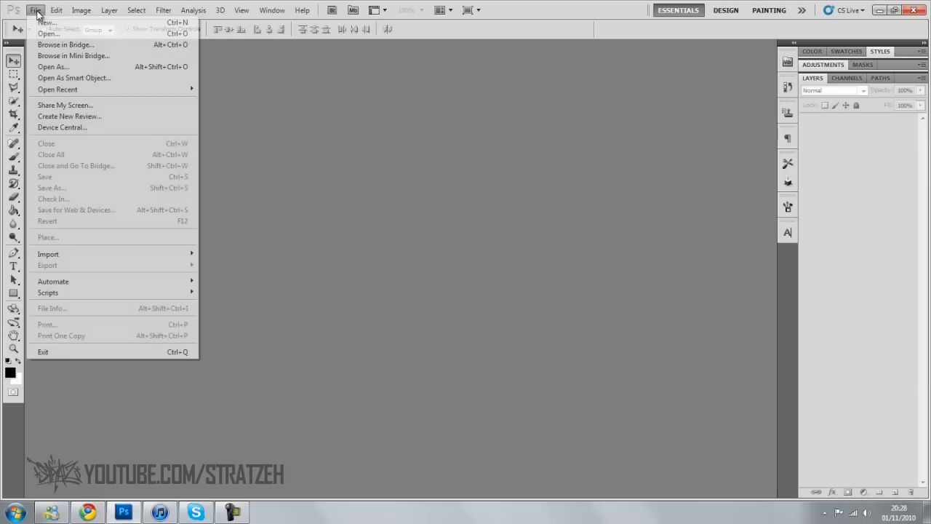
{"action": "left_click", "coordinate": [370, 198]}
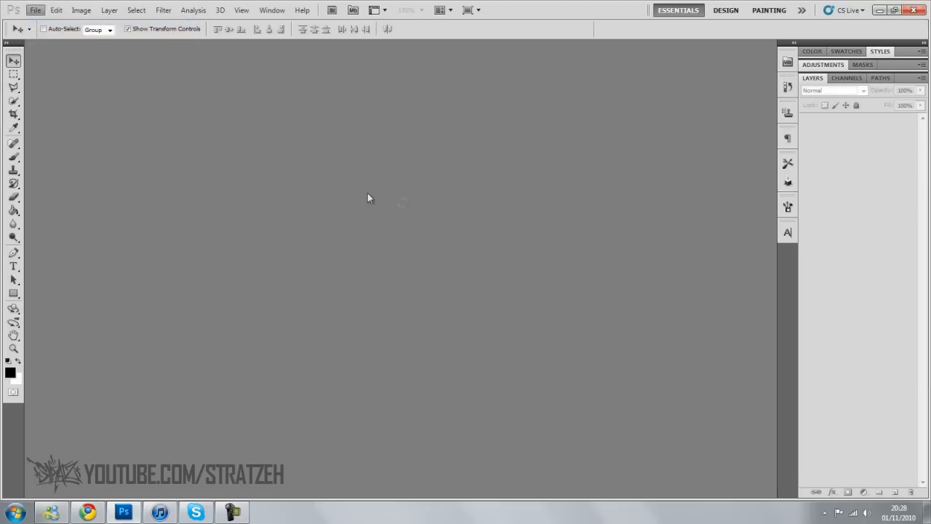
{"action": "left_click", "coordinate": [41, 12]}
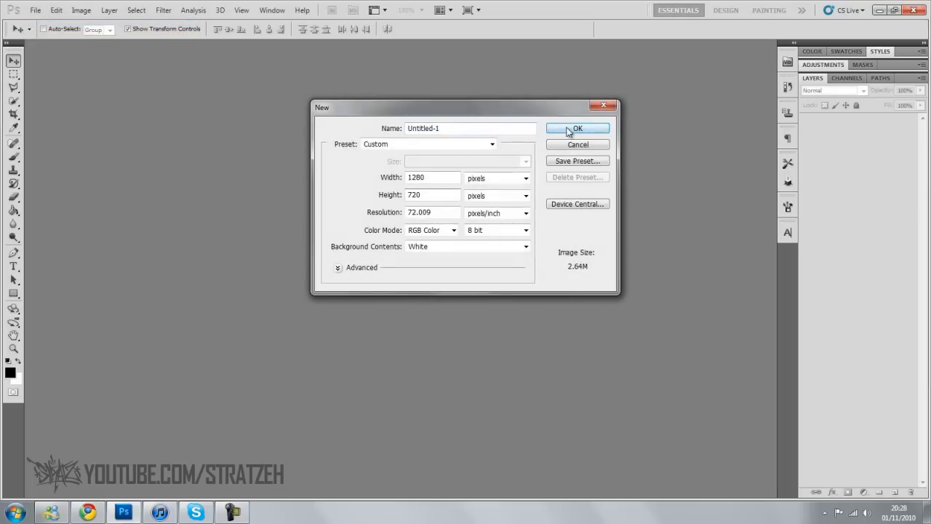
{"action": "left_click", "coordinate": [577, 128]}
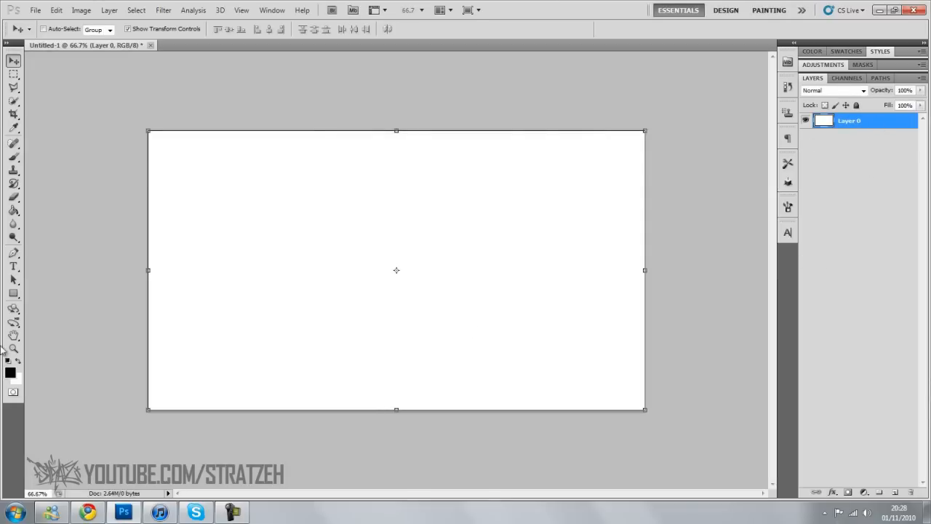
Add a 'Tutorial' text box across the canvas middle in the GROBOLD font, sized 95
{"action": "left_click_drag", "start_coordinate": [166, 209], "coordinate": [449, 318]}
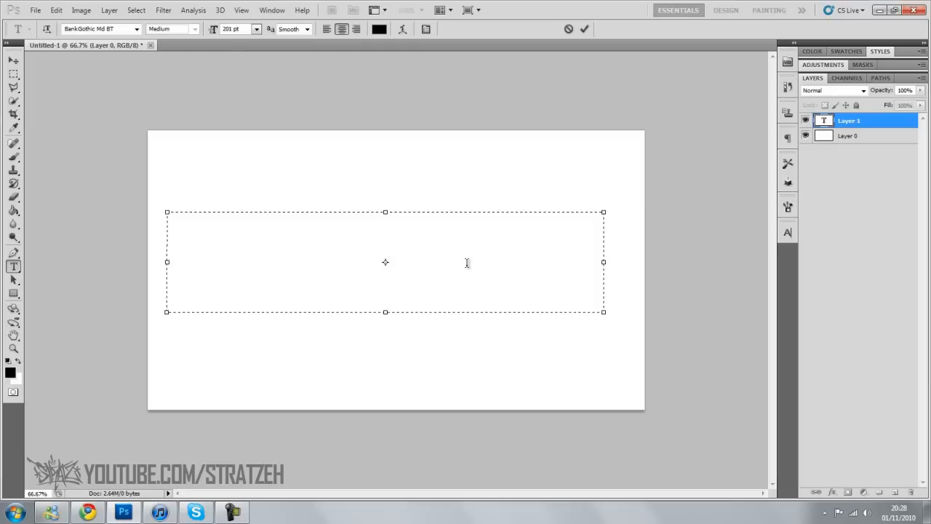
{"action": "type", "text": "TUTTORIAL"}
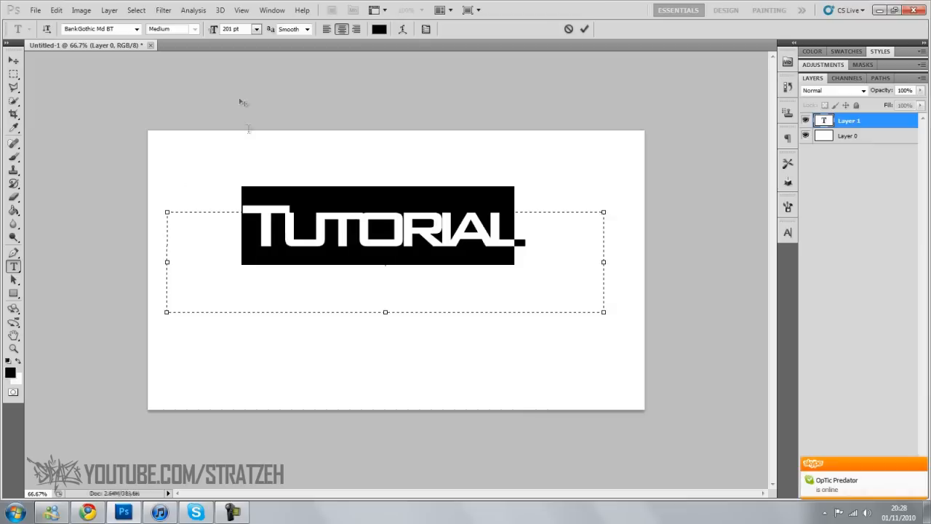
{"action": "left_click", "coordinate": [139, 29]}
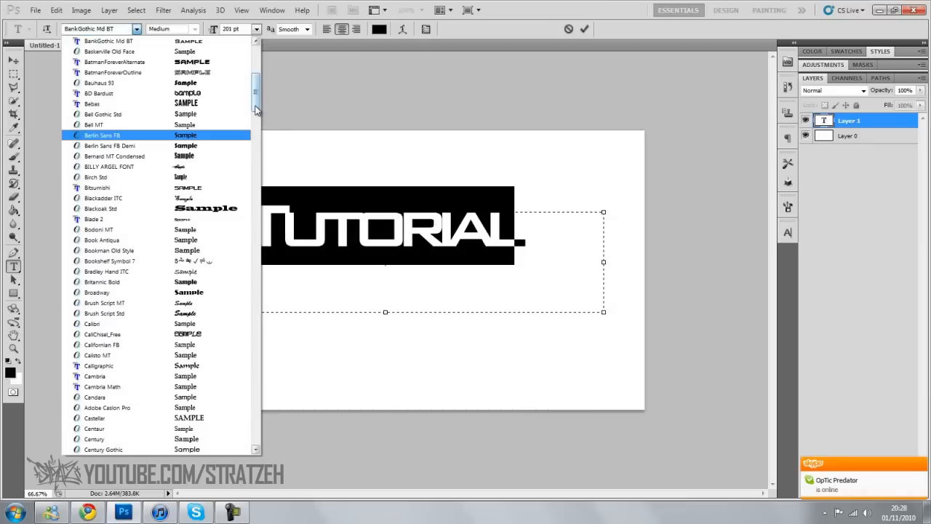
{"action": "scroll", "scroll_direction": "down", "scroll_amount": 3}
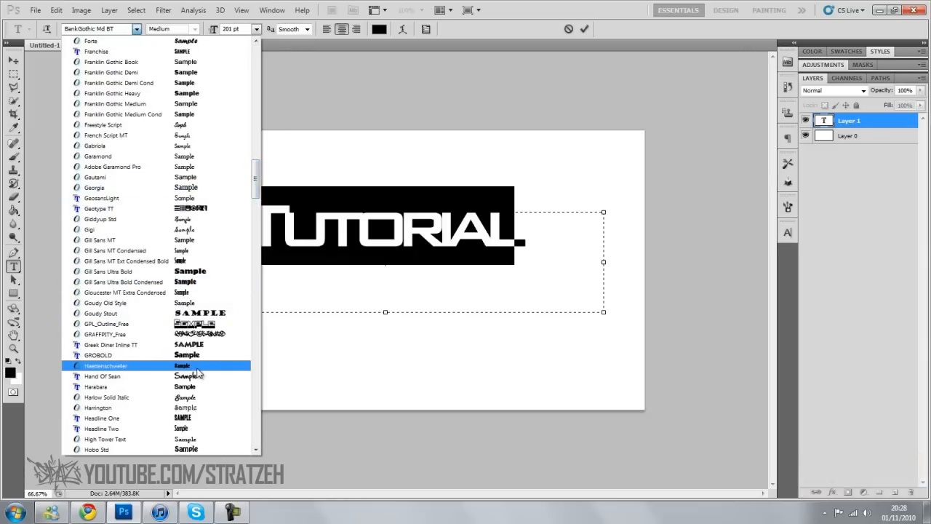
{"action": "left_click", "coordinate": [97, 355]}
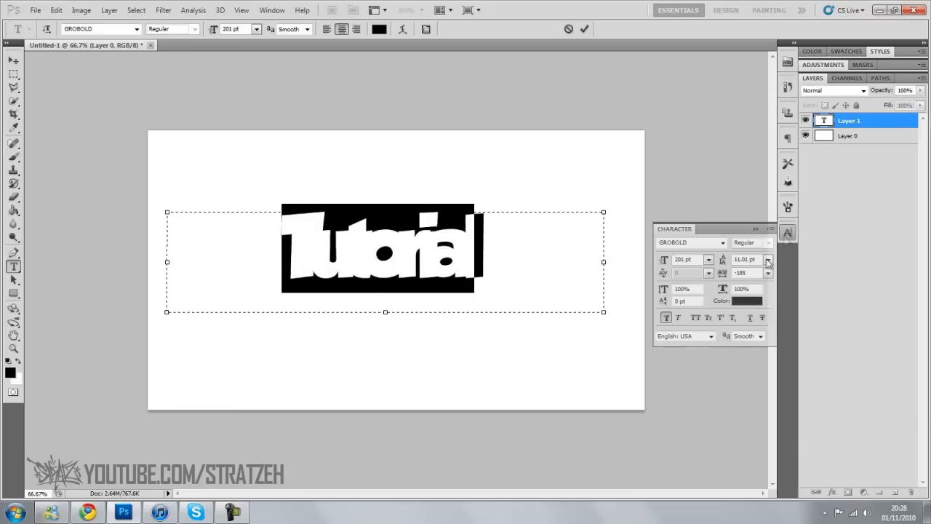
{"action": "type", "text": "95"}
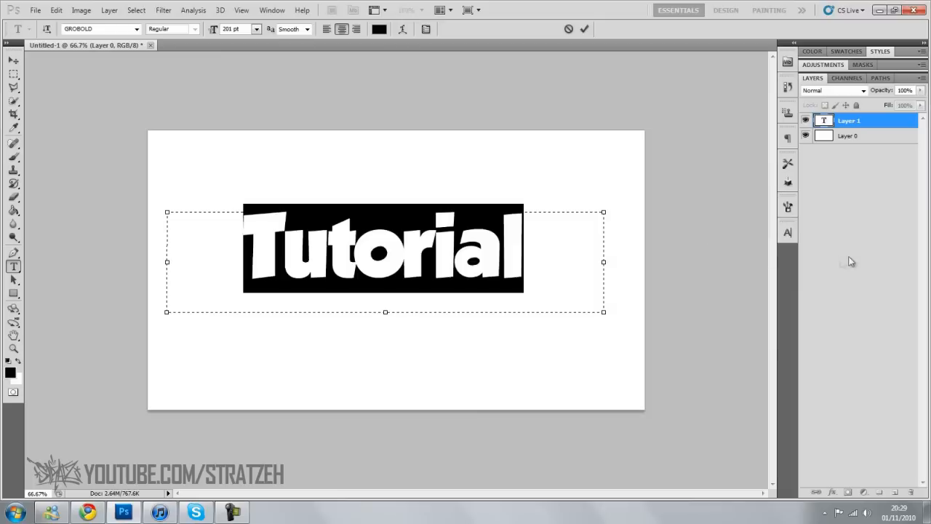
Commit the Tutorial text, rasterize the type layers and select the Tutorial layer for styling
{"action": "left_click", "coordinate": [584, 29]}
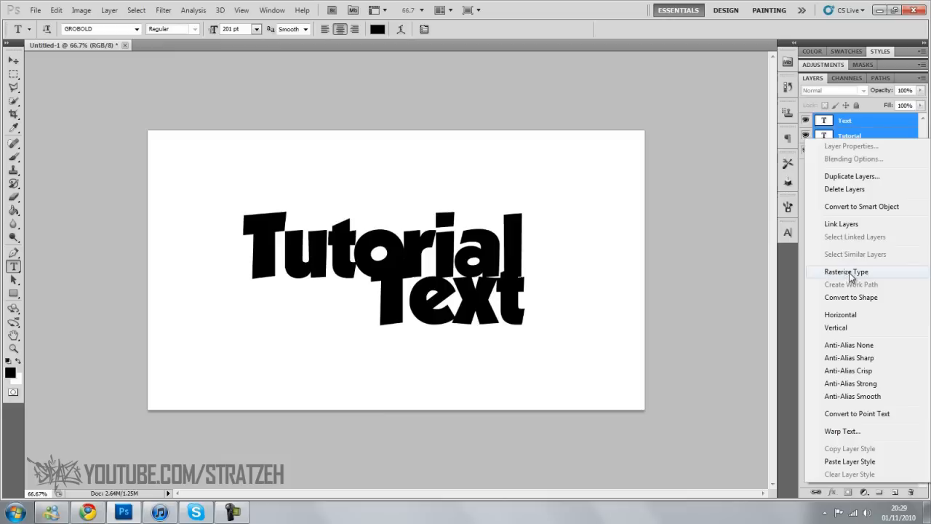
{"action": "left_click", "coordinate": [840, 272]}
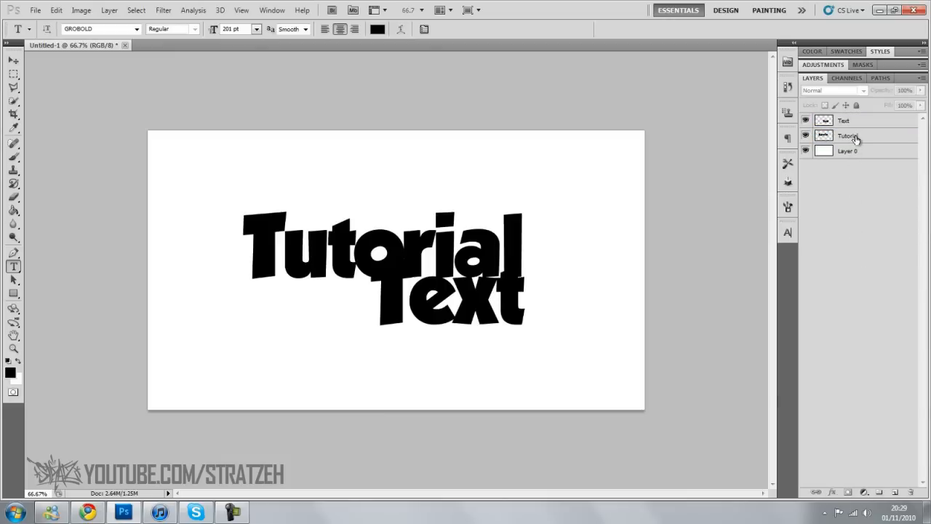
{"action": "left_click", "coordinate": [846, 137]}
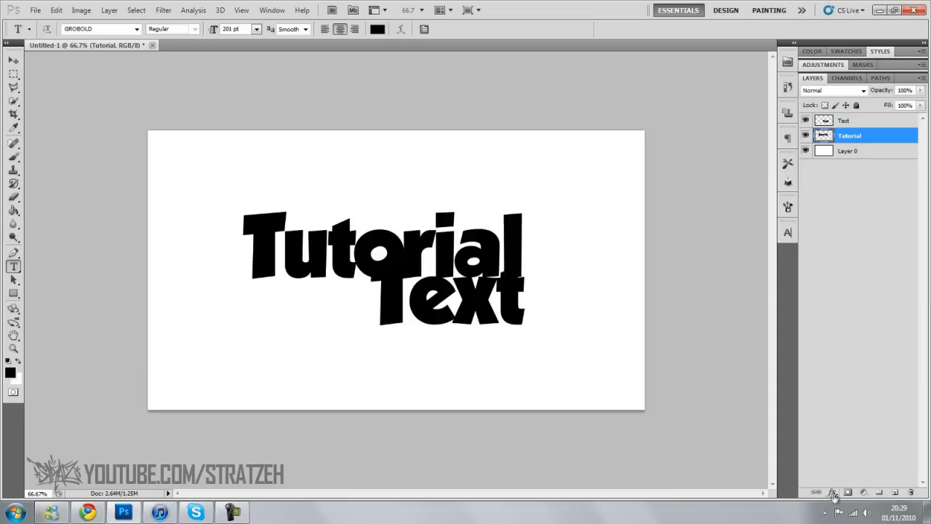
Add a Gradient Overlay to Tutorial running from bright green to dark green
{"action": "left_click", "coordinate": [836, 491]}
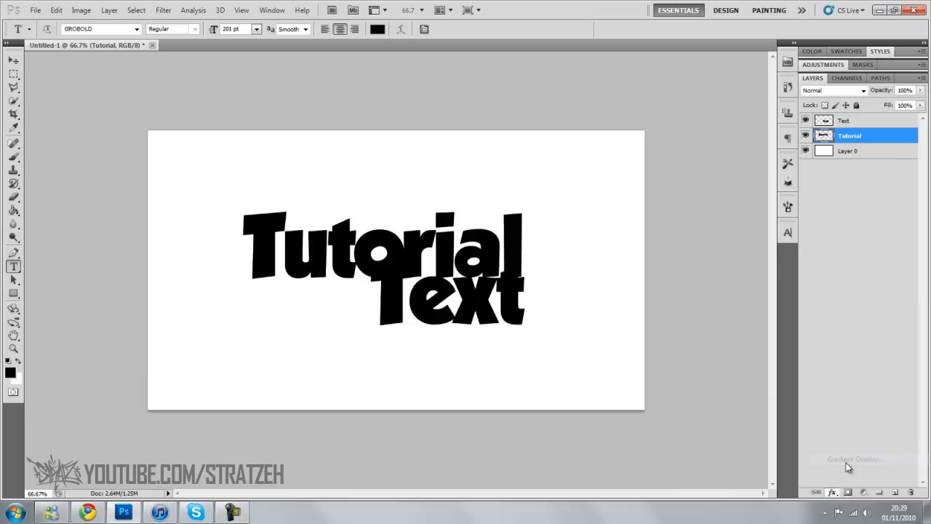
{"action": "left_click", "coordinate": [850, 459]}
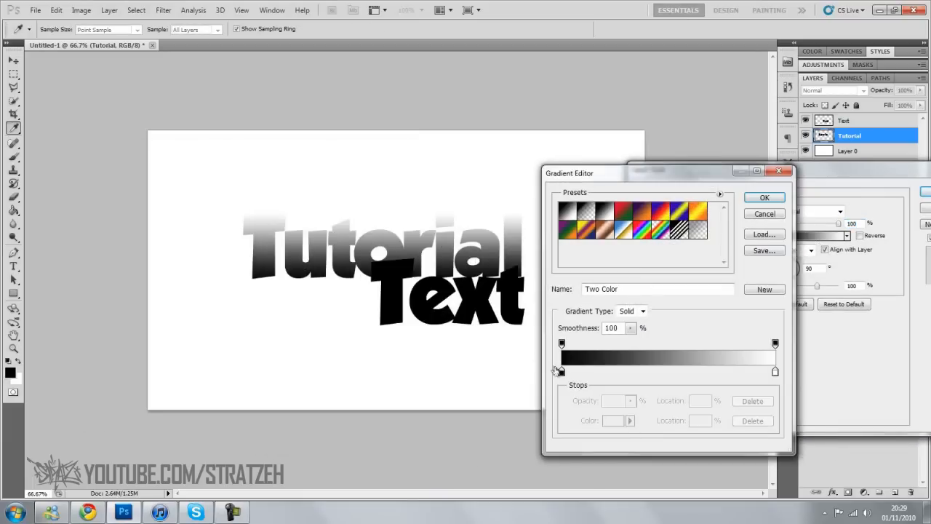
{"action": "left_click", "coordinate": [558, 371]}
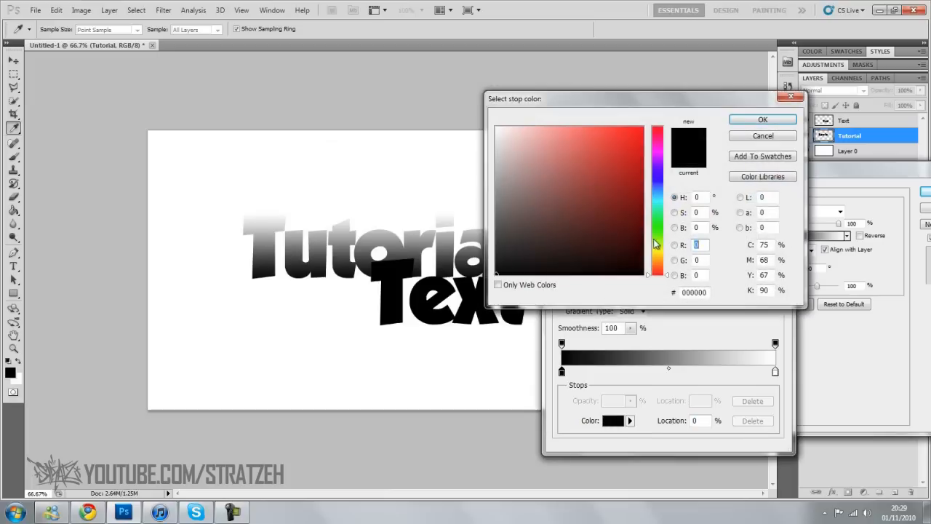
{"action": "left_click", "coordinate": [620, 175]}
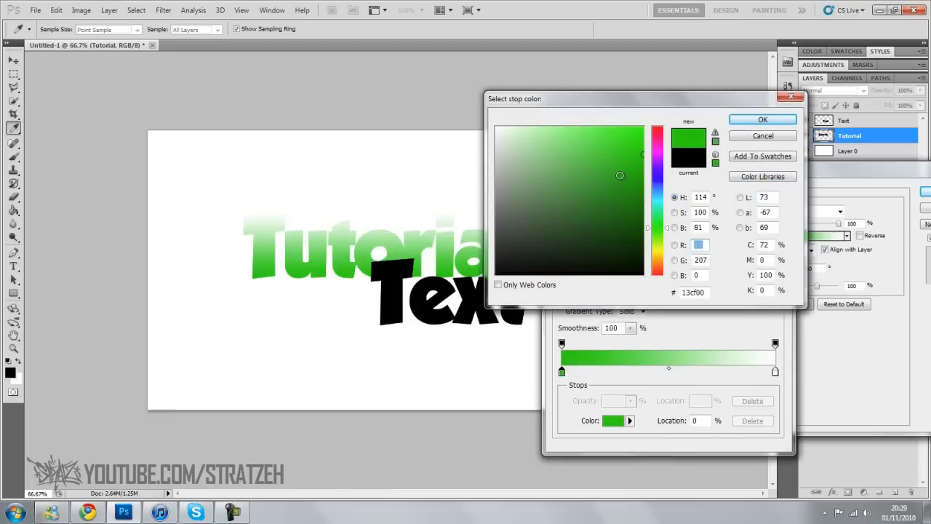
{"action": "left_click", "coordinate": [763, 119]}
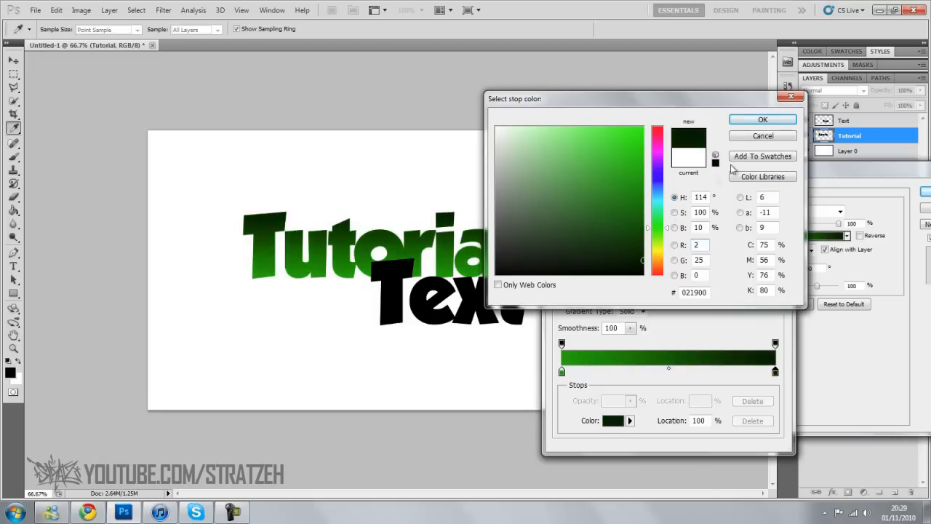
{"action": "left_click", "coordinate": [762, 120]}
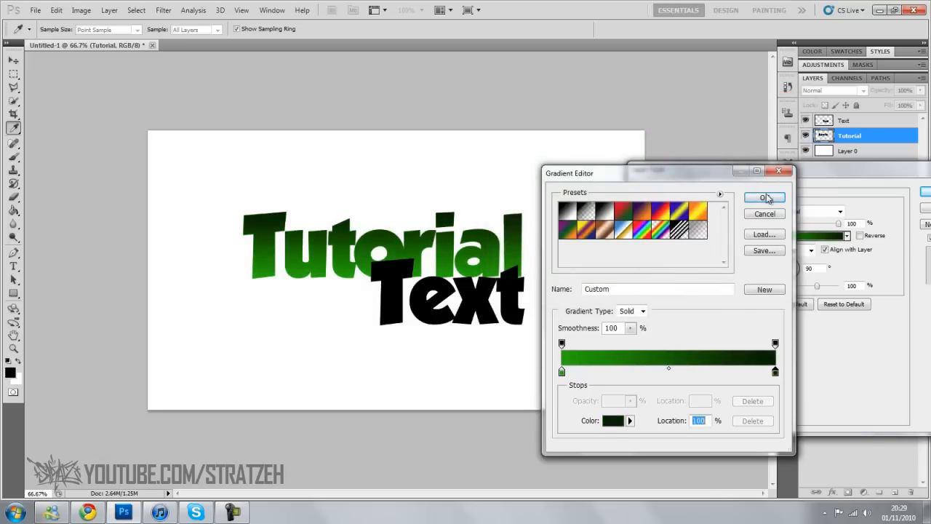
{"action": "left_click", "coordinate": [764, 198]}
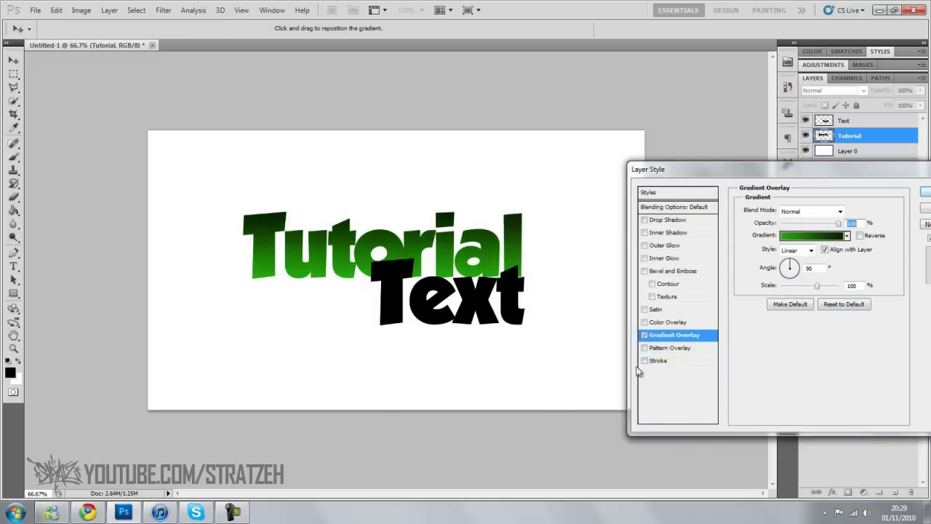
Add a black stroke to Tutorial, then paste its layer style onto the Text layer
{"action": "left_click", "coordinate": [644, 361]}
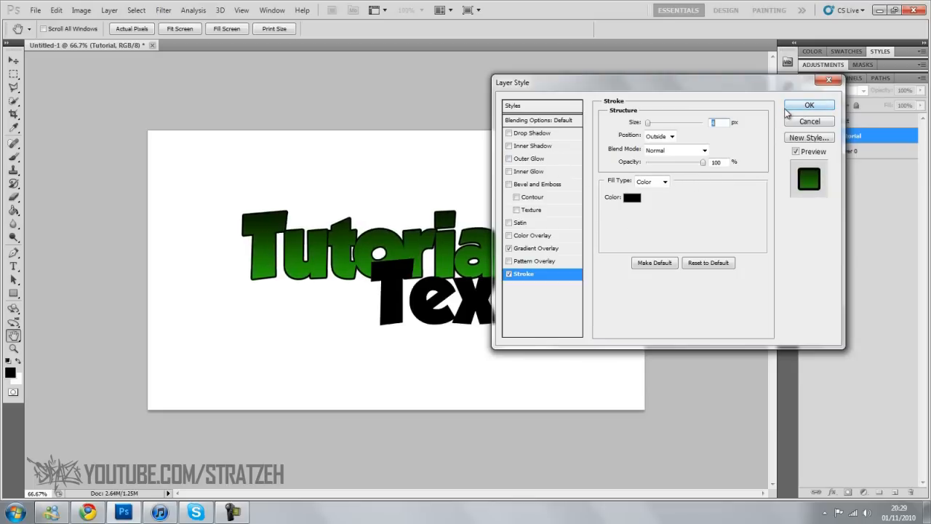
{"action": "left_click", "coordinate": [813, 105]}
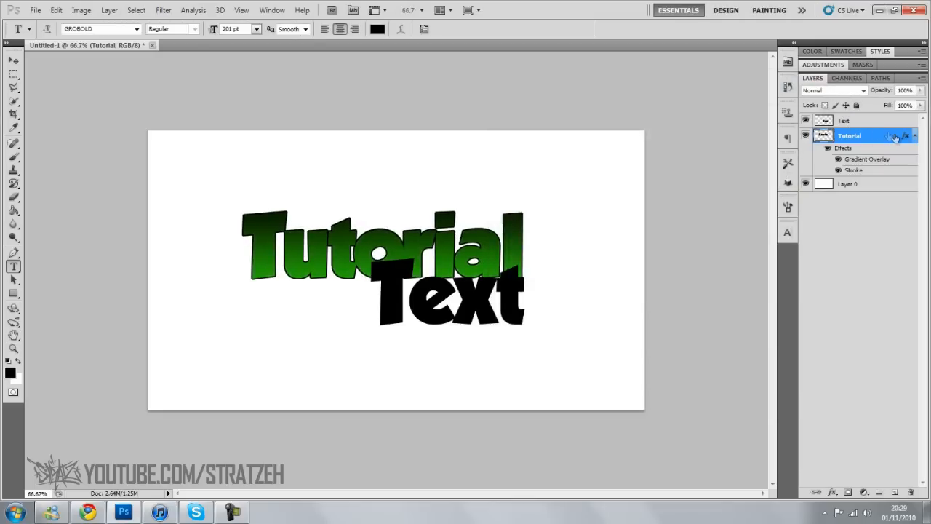
{"action": "right_click", "coordinate": [864, 135]}
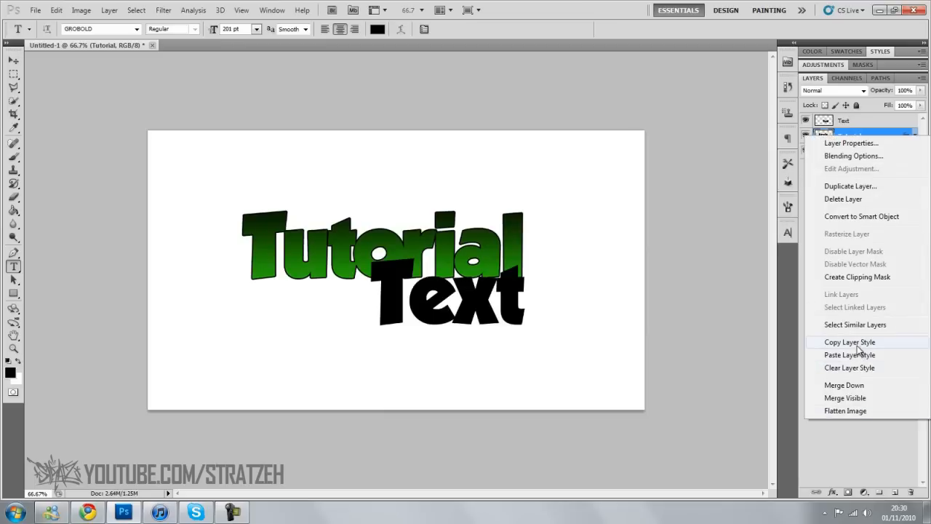
{"action": "left_click", "coordinate": [850, 355]}
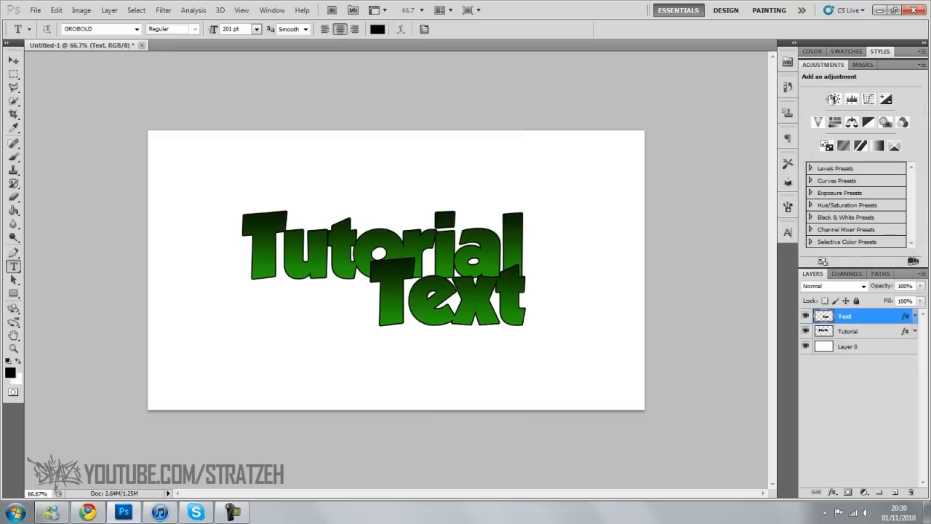
Add Brightness/Contrast and Hue/Saturation adjustment layers, shifting hue to about -33 lime green
{"action": "left_click", "coordinate": [812, 99]}
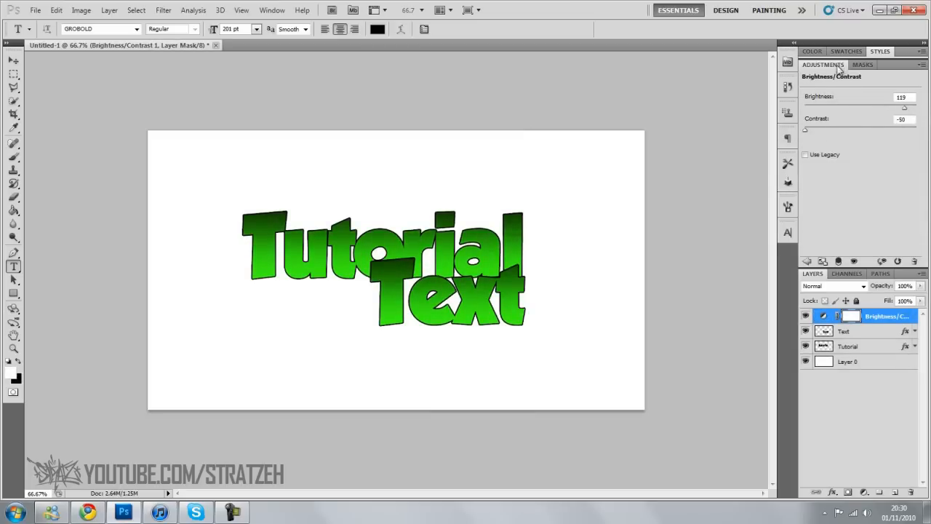
{"action": "left_click", "coordinate": [826, 136]}
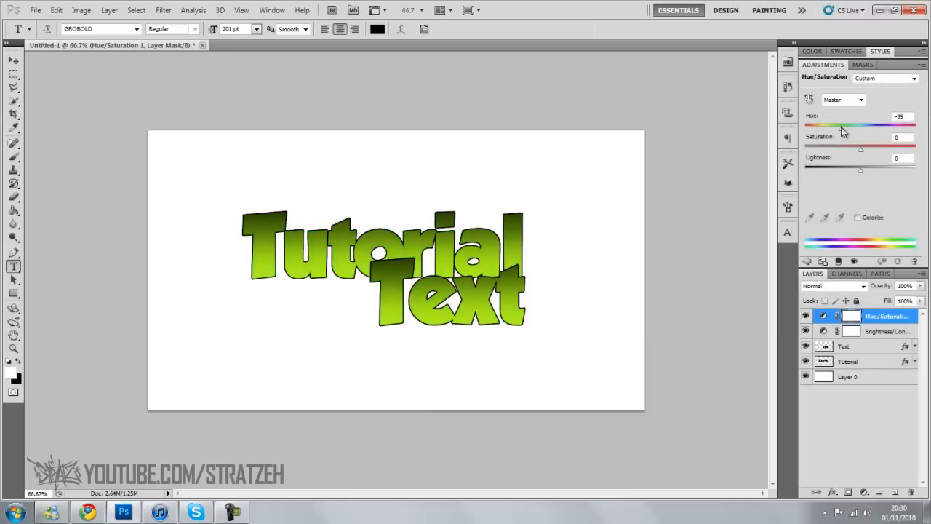
{"action": "left_click_drag", "start_coordinate": [839, 124], "coordinate": [841, 124]}
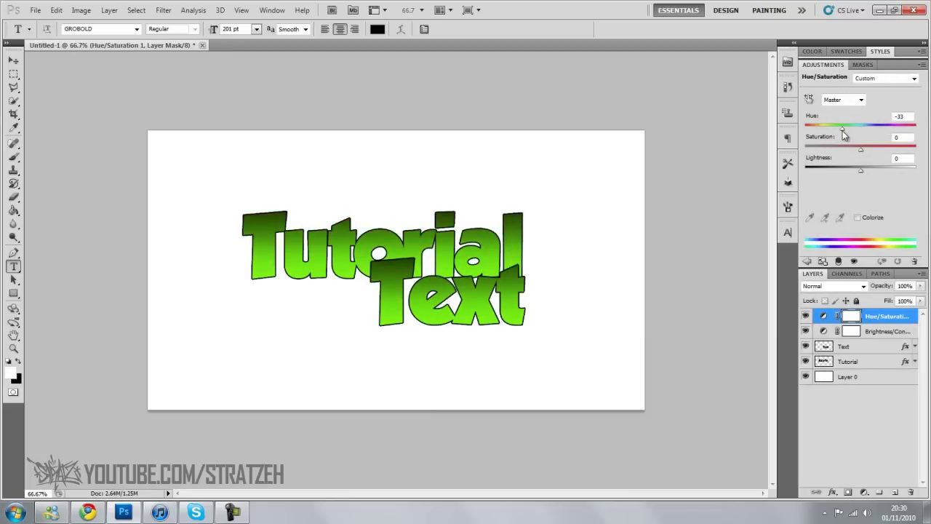
{"action": "left_click_drag", "start_coordinate": [844, 129], "coordinate": [838, 129]}
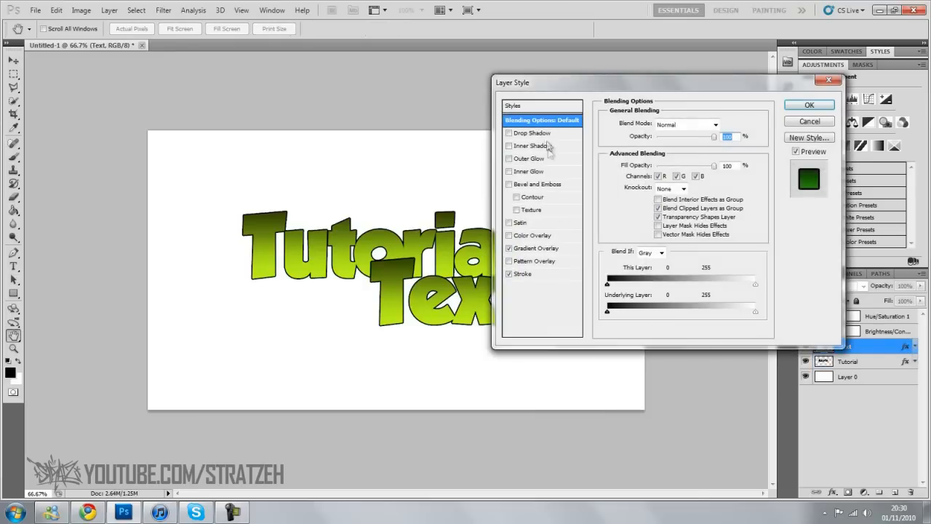
{"action": "mouse_move", "coordinate": [529, 150]}
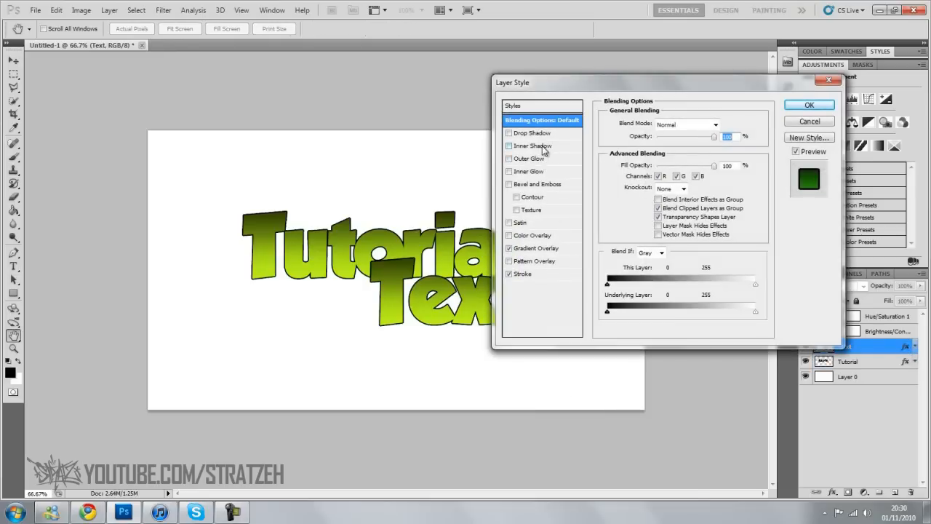
Give Text a pink Inner Shadow with Normal blend mode and 100% Choke
{"action": "left_click", "coordinate": [529, 145]}
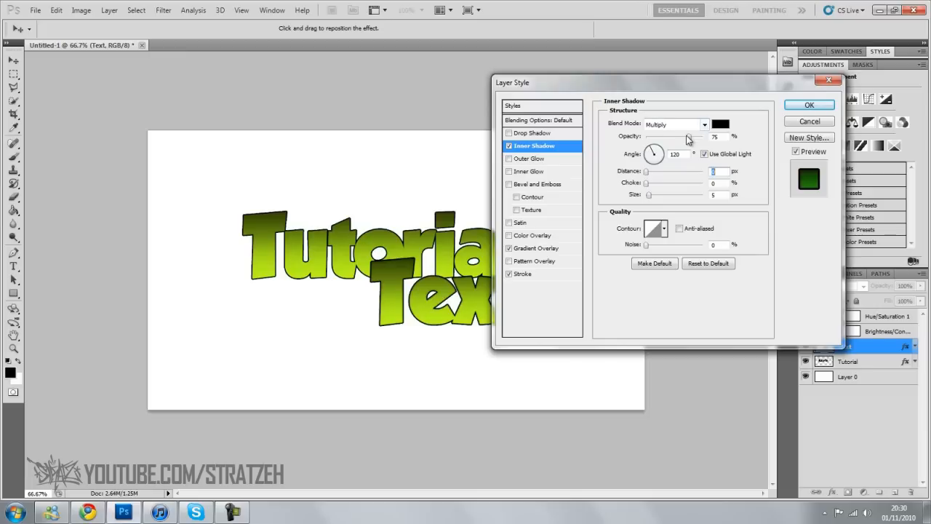
{"action": "left_click", "coordinate": [720, 124]}
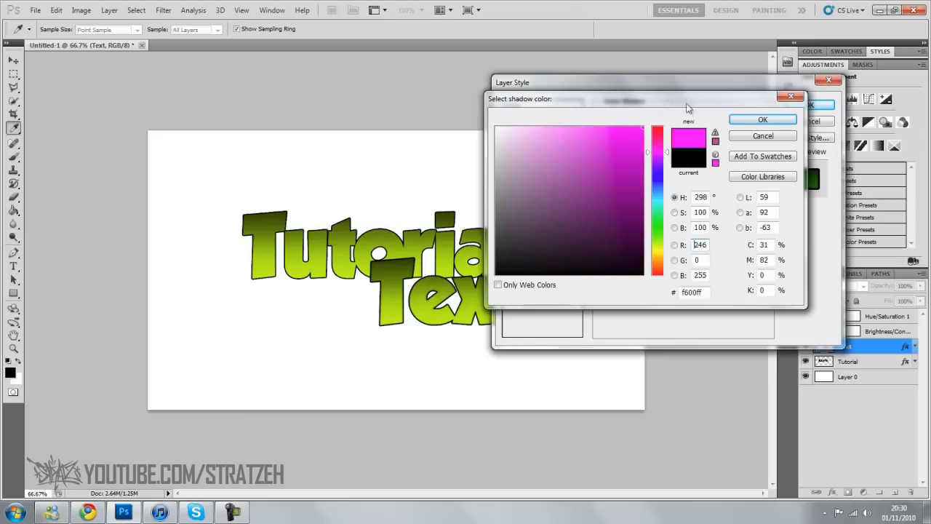
{"action": "left_click", "coordinate": [763, 120]}
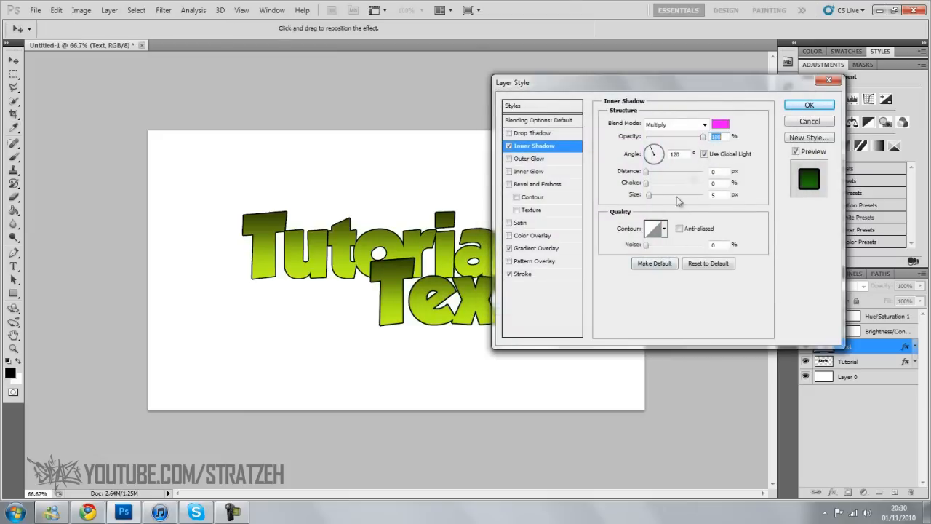
{"action": "mouse_move", "coordinate": [681, 134]}
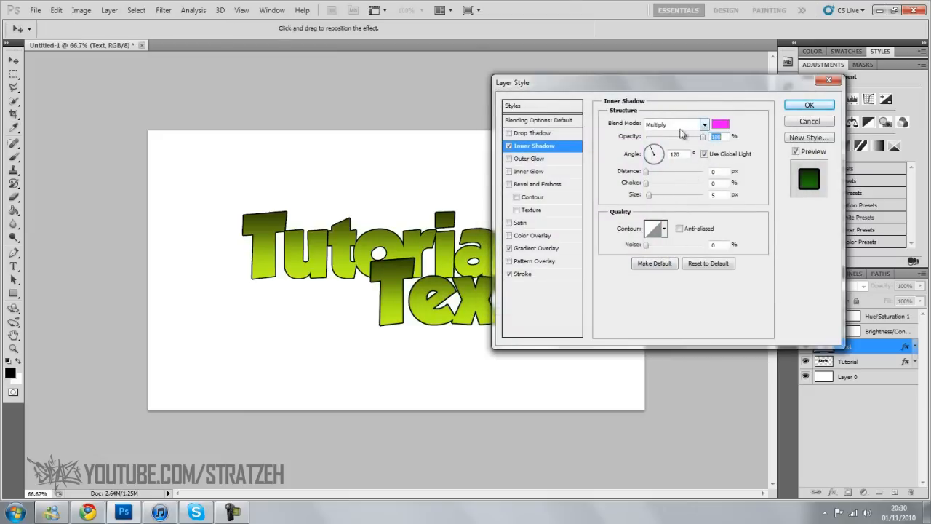
{"action": "left_click", "coordinate": [676, 124]}
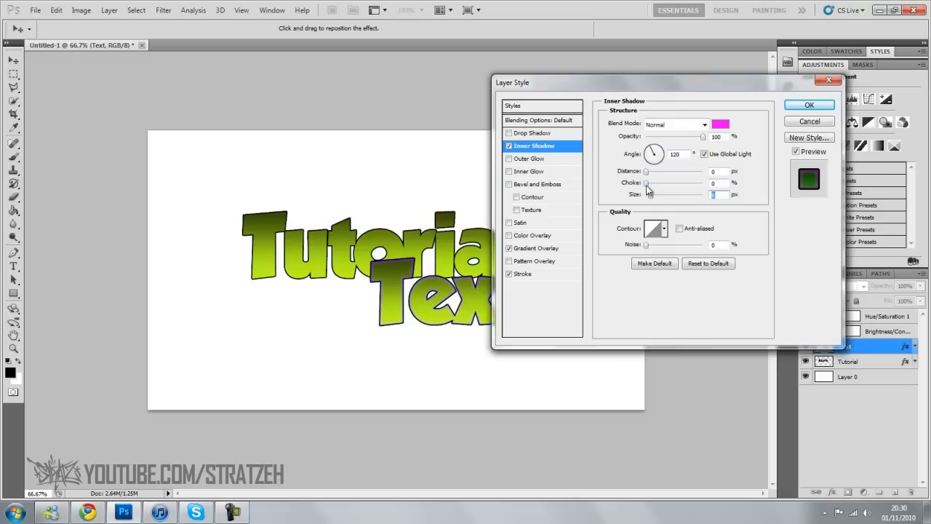
{"action": "left_click_drag", "start_coordinate": [645, 184], "coordinate": [705, 183]}
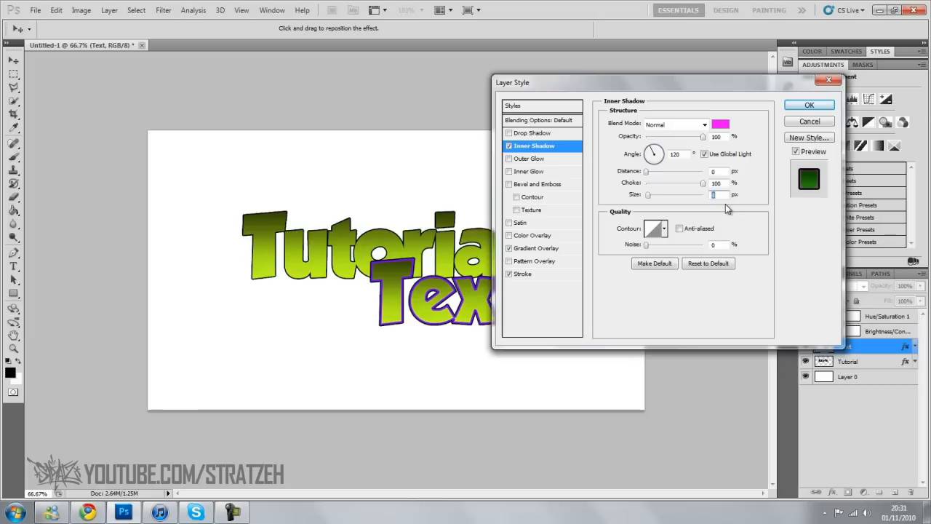
{"action": "left_click", "coordinate": [524, 273]}
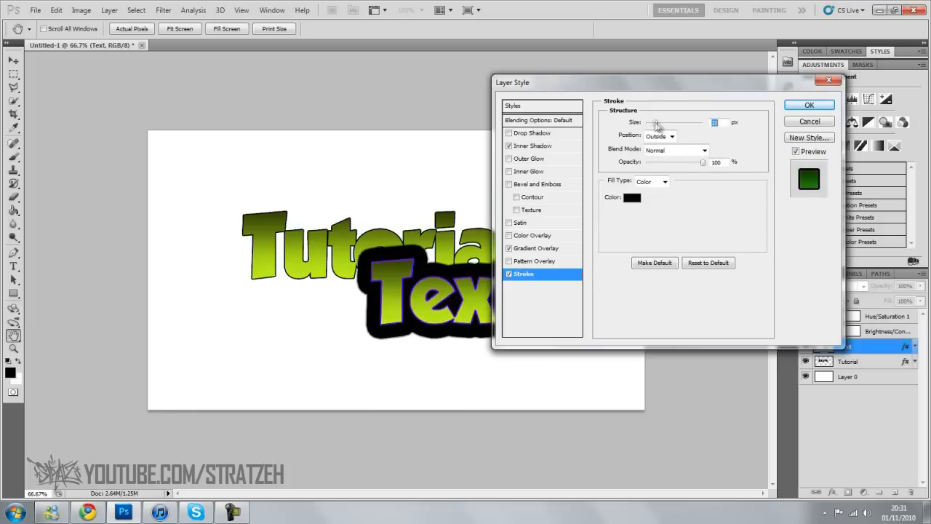
Reduce the black stroke on Text to a thin 3 px size
{"action": "left_click_drag", "start_coordinate": [655, 122], "coordinate": [647, 122]}
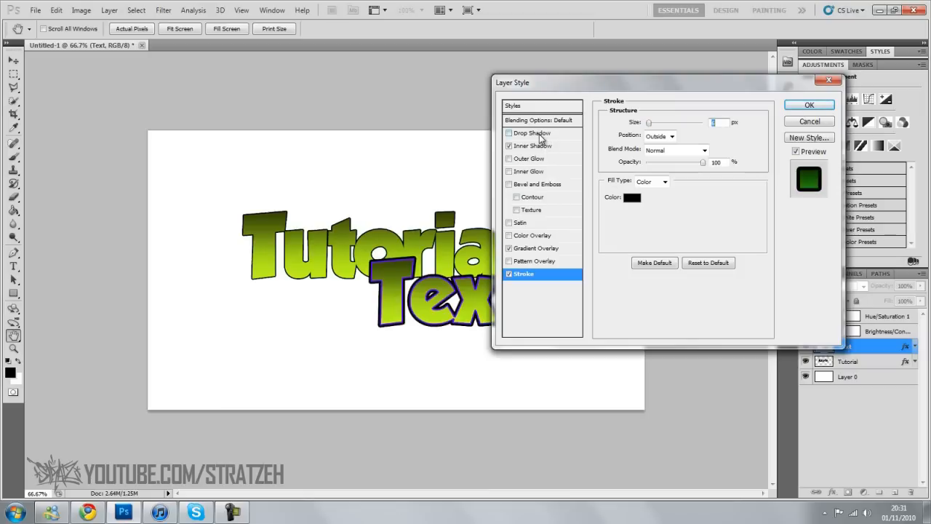
{"action": "mouse_move", "coordinate": [540, 138]}
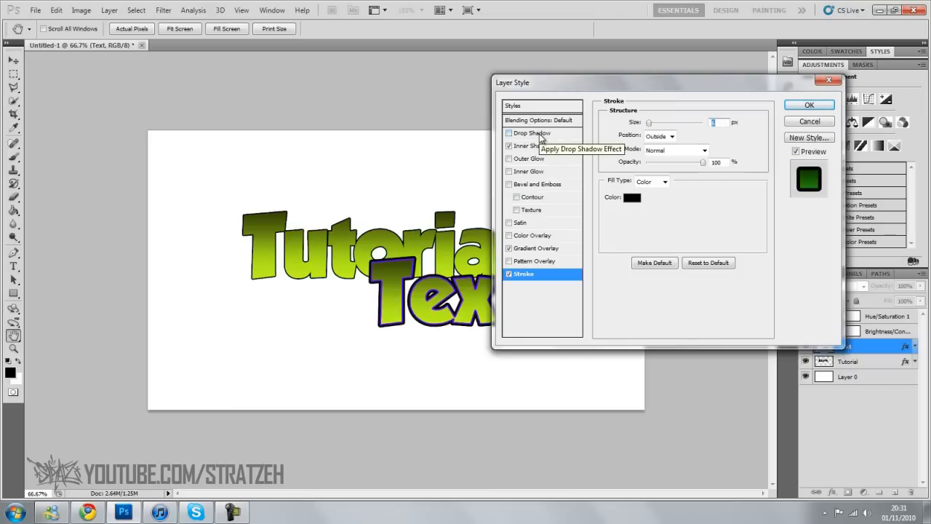
Give Text a red Drop Shadow with Normal blend mode and 100% Spread around the letters
{"action": "left_click", "coordinate": [530, 132]}
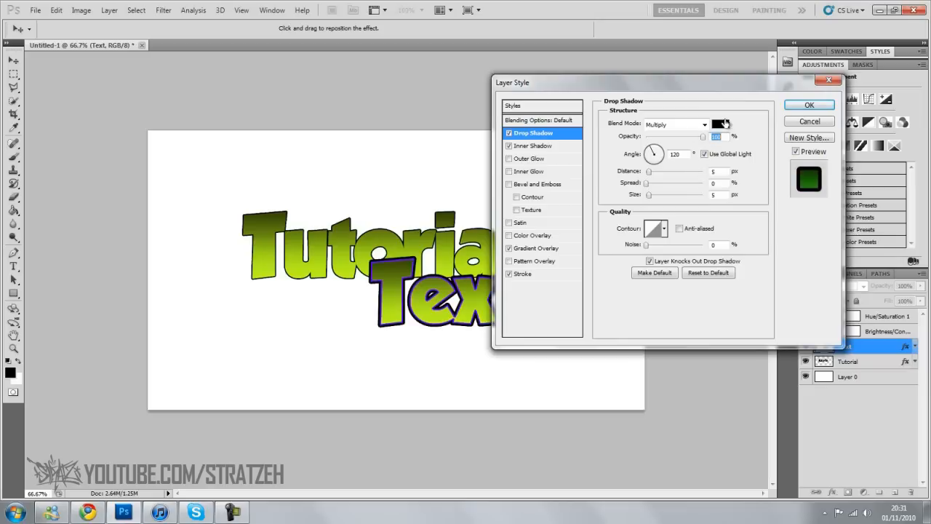
{"action": "left_click", "coordinate": [724, 122]}
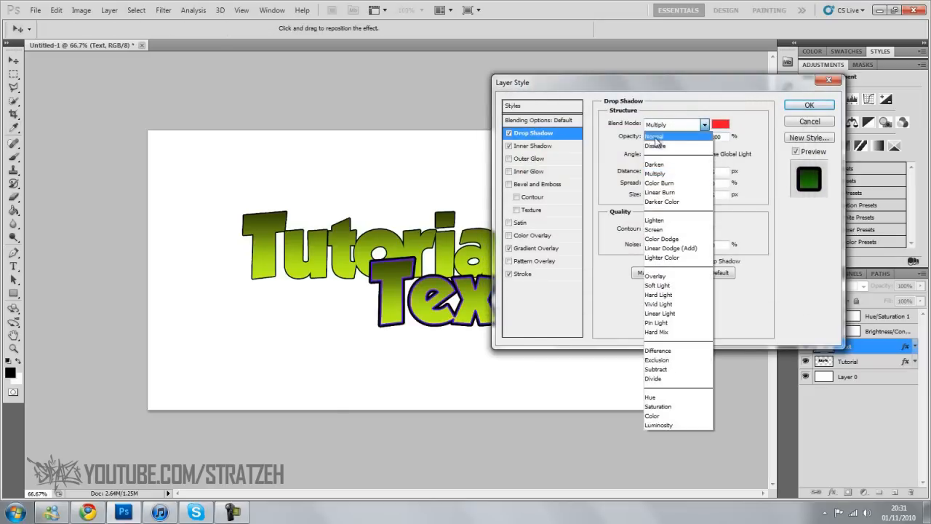
{"action": "left_click", "coordinate": [655, 137]}
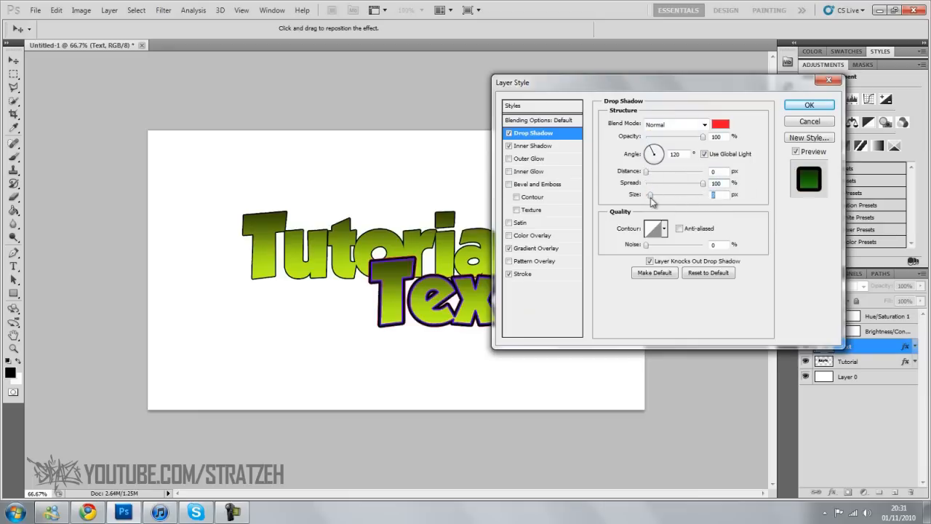
{"action": "left_click_drag", "start_coordinate": [649, 195], "coordinate": [713, 195]}
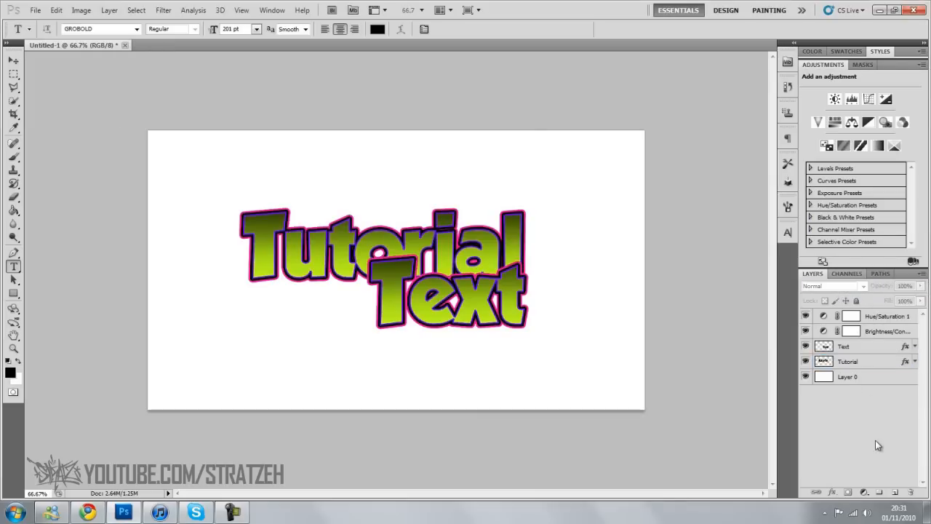
Nudge the word Text slightly right beneath Tutorial with the Move tool
{"action": "left_click", "coordinate": [856, 361]}
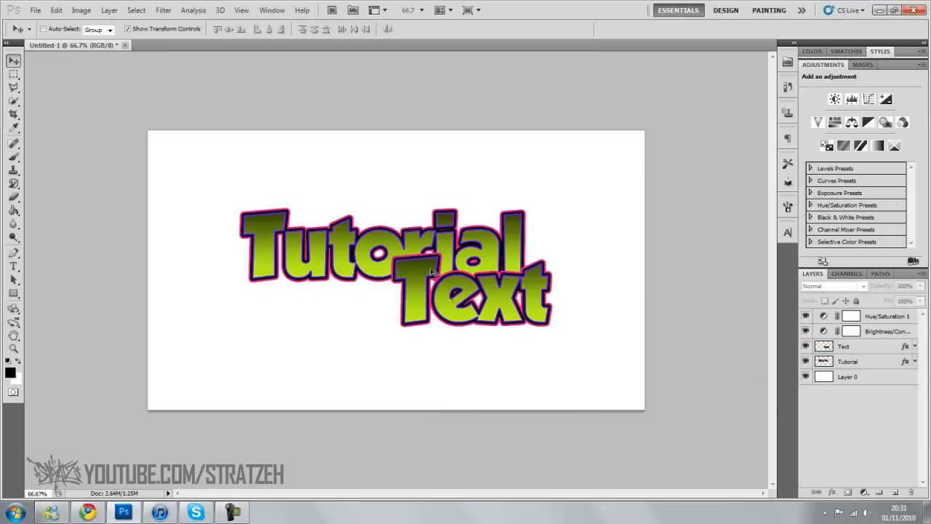
{"action": "mouse_move", "coordinate": [719, 416]}
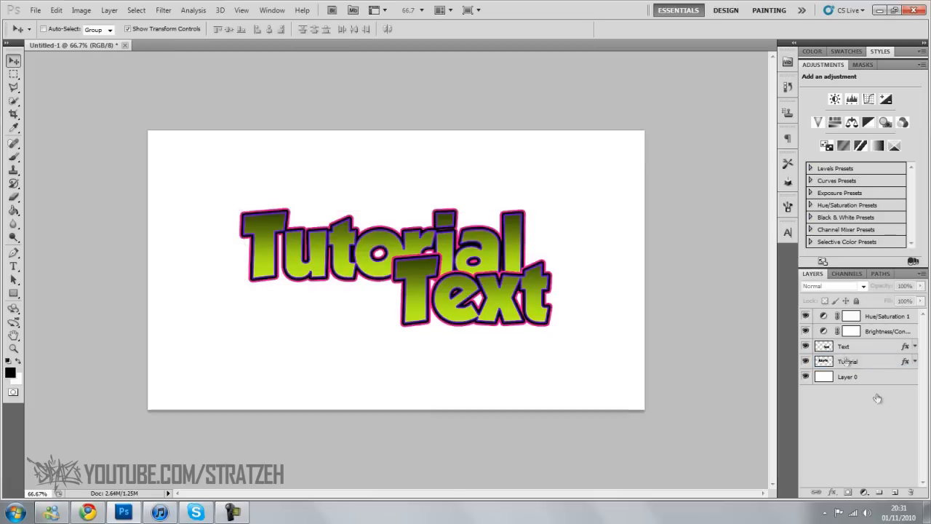
{"action": "mouse_move", "coordinate": [838, 360]}
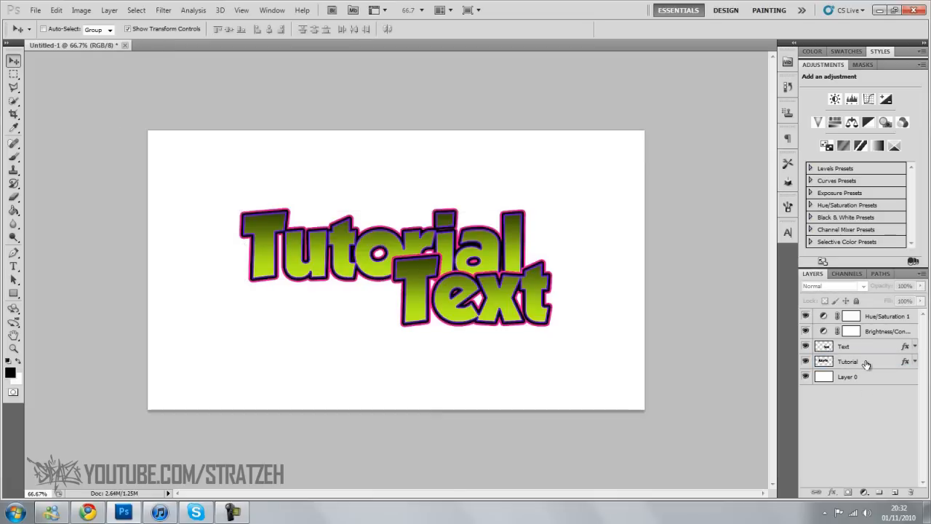
Merge the Tutorial and Text layers into a single layer
{"action": "left_click", "coordinate": [853, 362]}
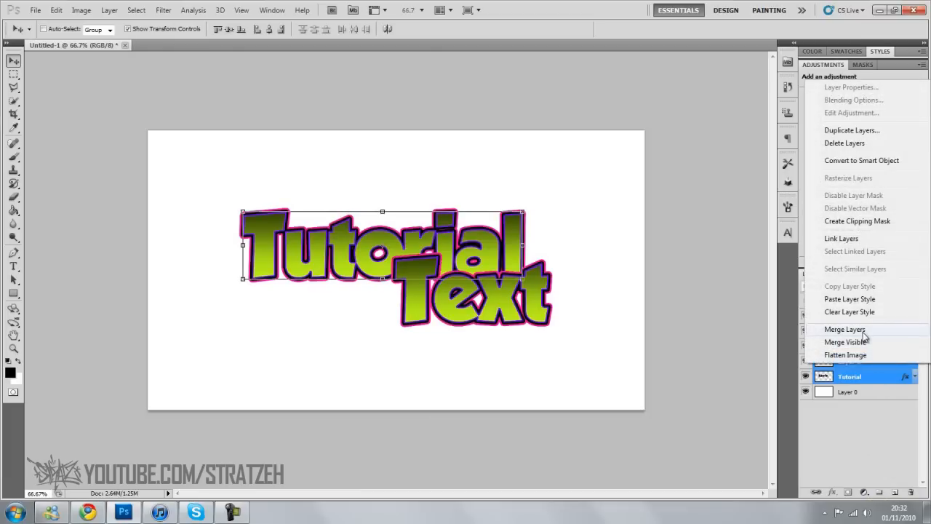
{"action": "left_click", "coordinate": [842, 329]}
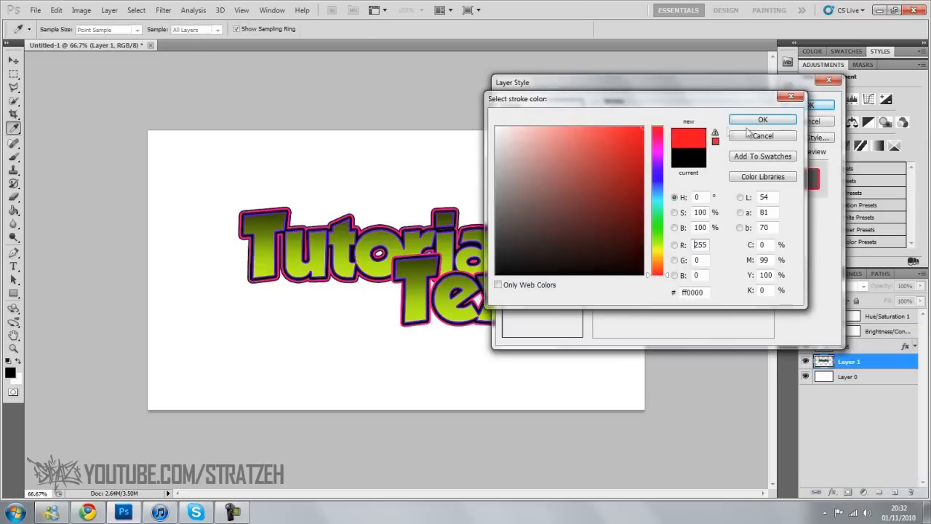
Add a red (#ff0000) outer stroke to the merged Tutorial Text layer
{"action": "left_click", "coordinate": [762, 120]}
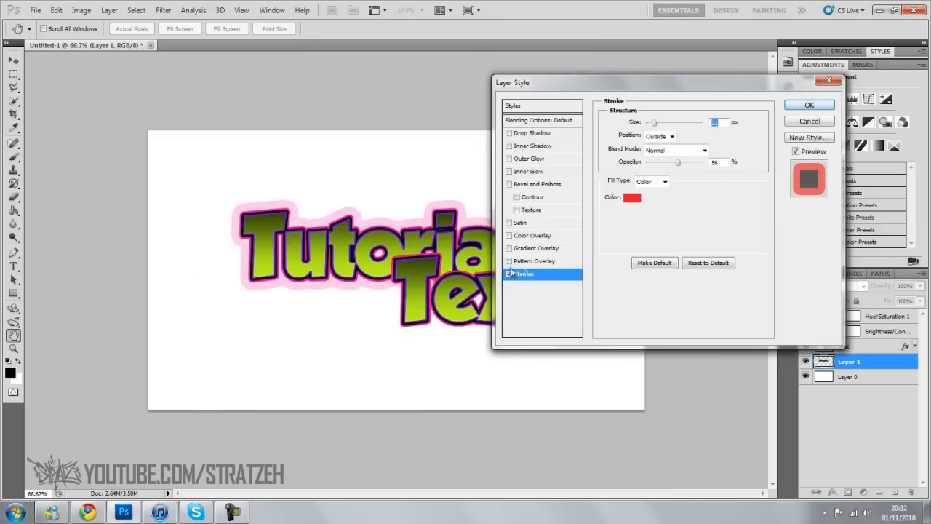
{"action": "left_click", "coordinate": [809, 105]}
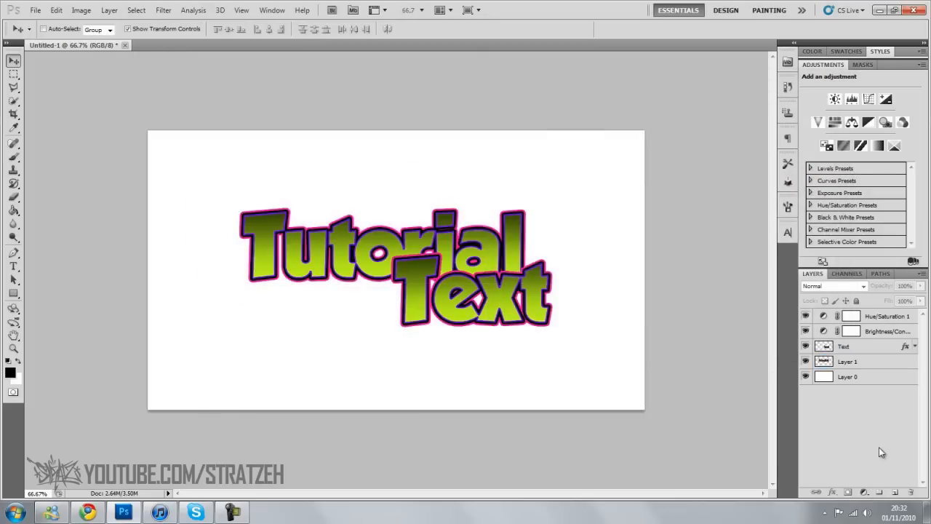